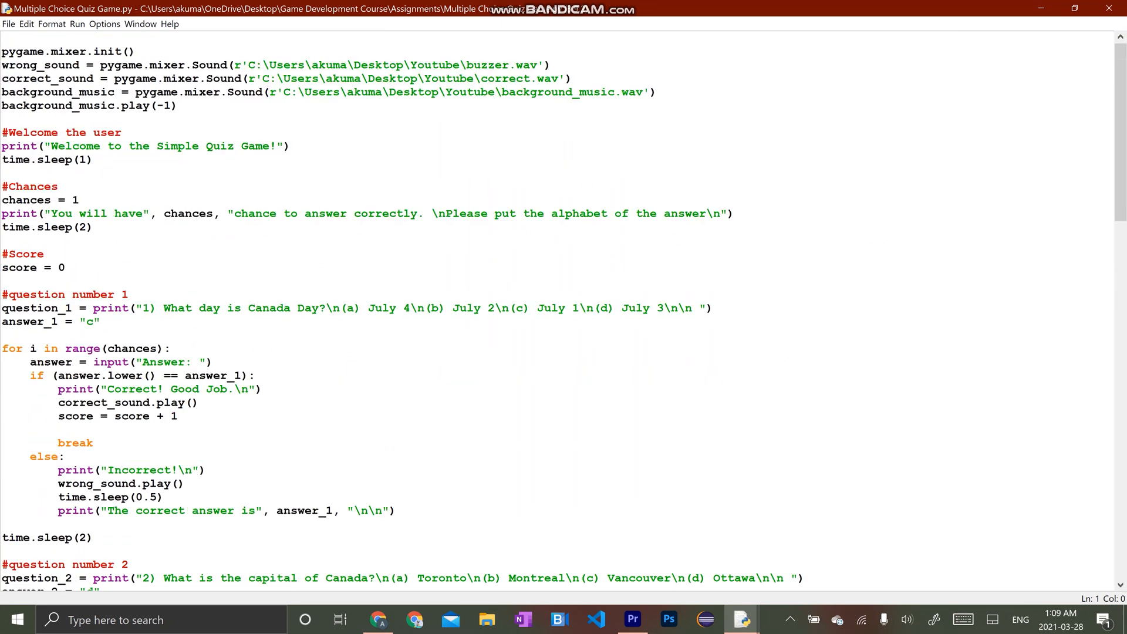
- Leave the quiz script in IDLE and bring up python.org in Chrome
{"action": "left_click", "coordinate": [374, 618]}
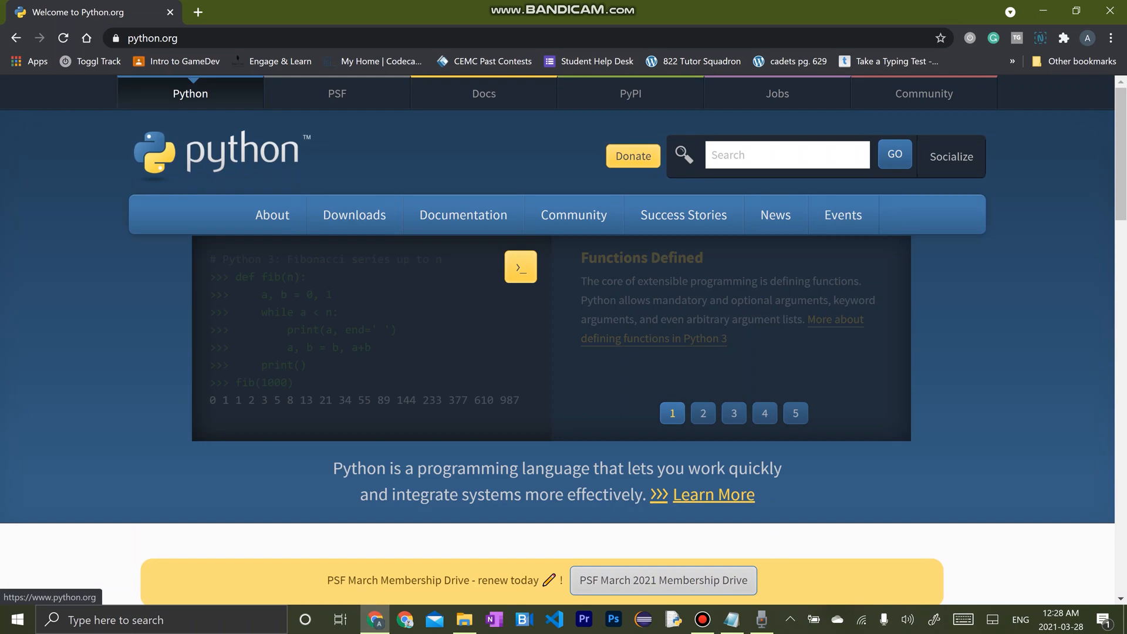
- Download the Python 3.9.2 Windows installer from the Downloads menu
{"action": "left_click", "coordinate": [353, 215]}
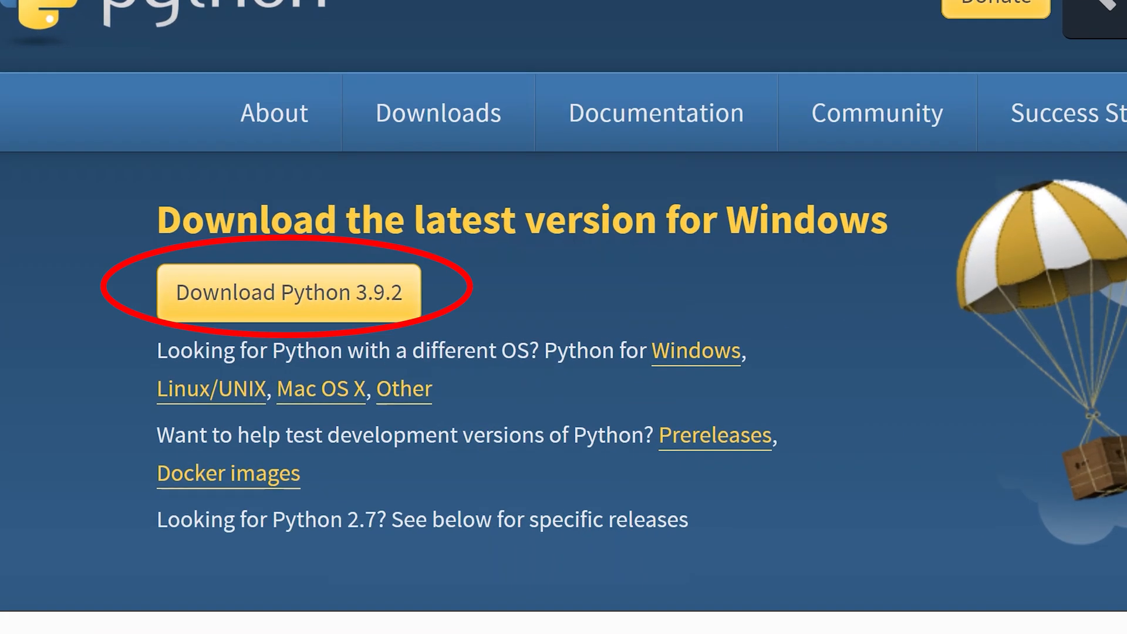
{"action": "left_click", "coordinate": [287, 291]}
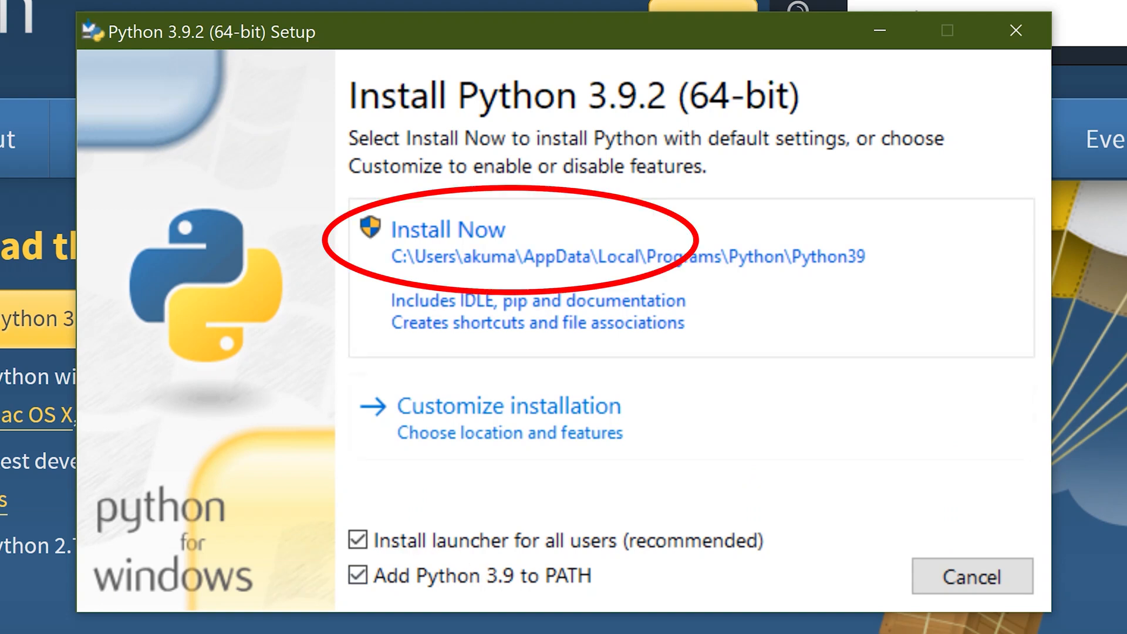
- Install Python 3.9.2 with default settings, keeping Add Python 3.9 to PATH checked
{"action": "left_click", "coordinate": [447, 230]}
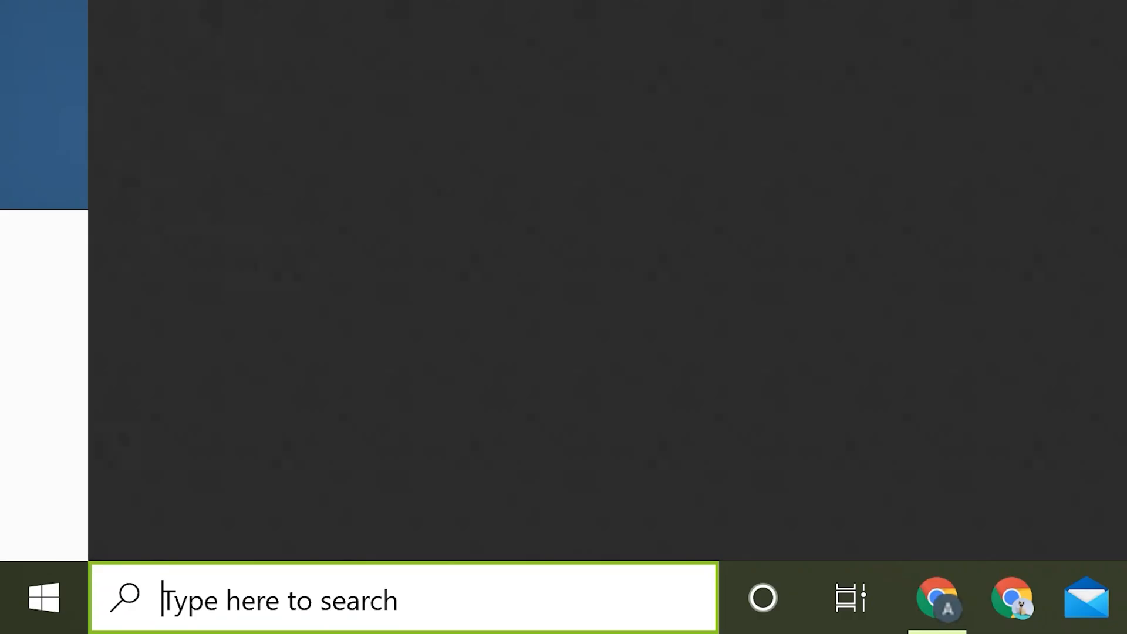
- Search Start for 'python' and pin IDLE (Python 3.9 64-bit) to the taskbar
{"action": "type", "text": "python"}
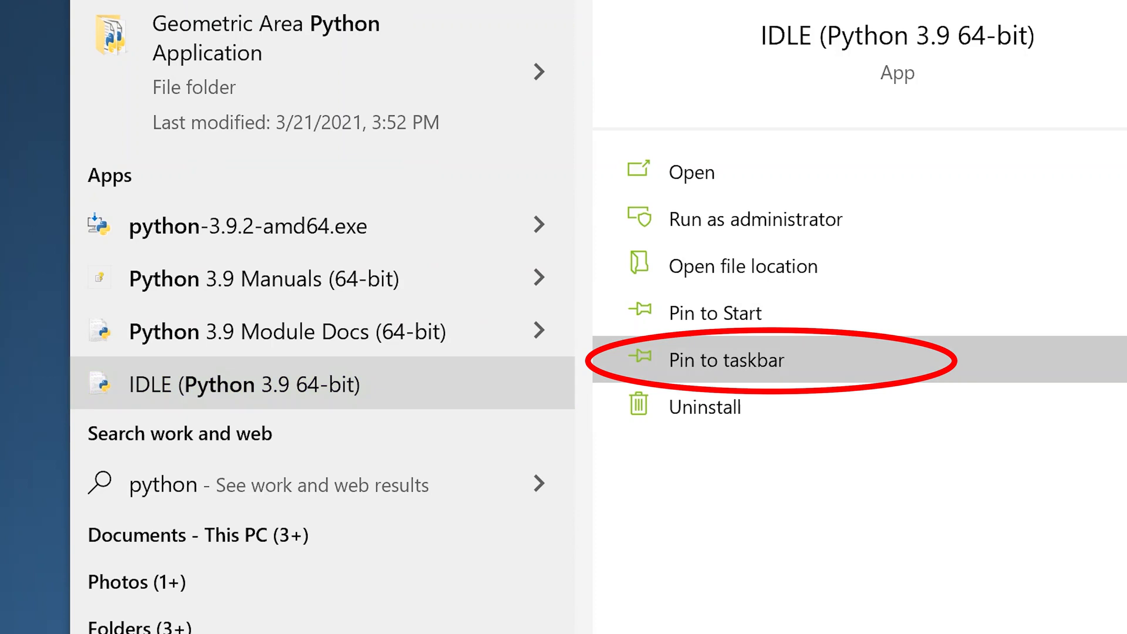
{"action": "left_click", "coordinate": [726, 359]}
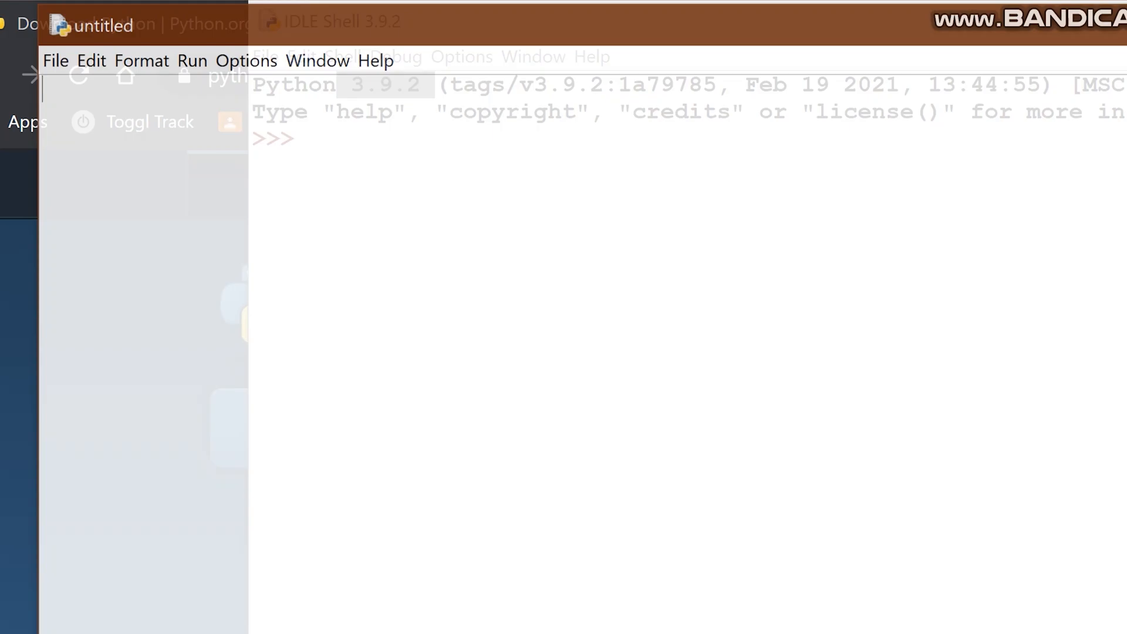
- Write print("hello Youtube!") in the new file and run the module
{"action": "type", "text": "print("}
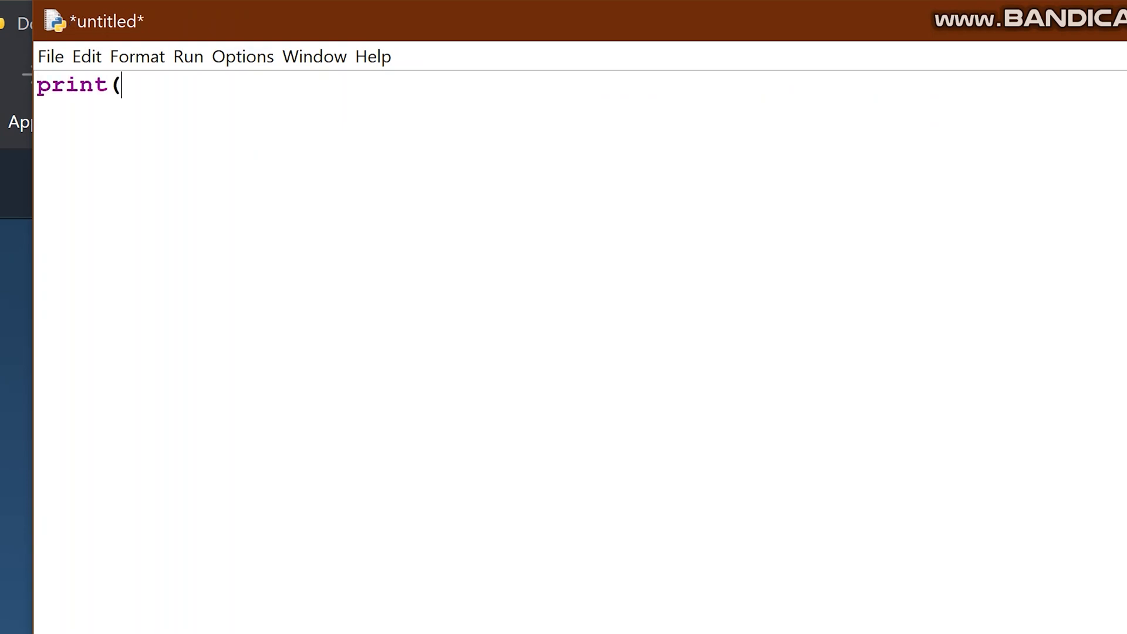
{"action": "type", "text": "\"hello"}
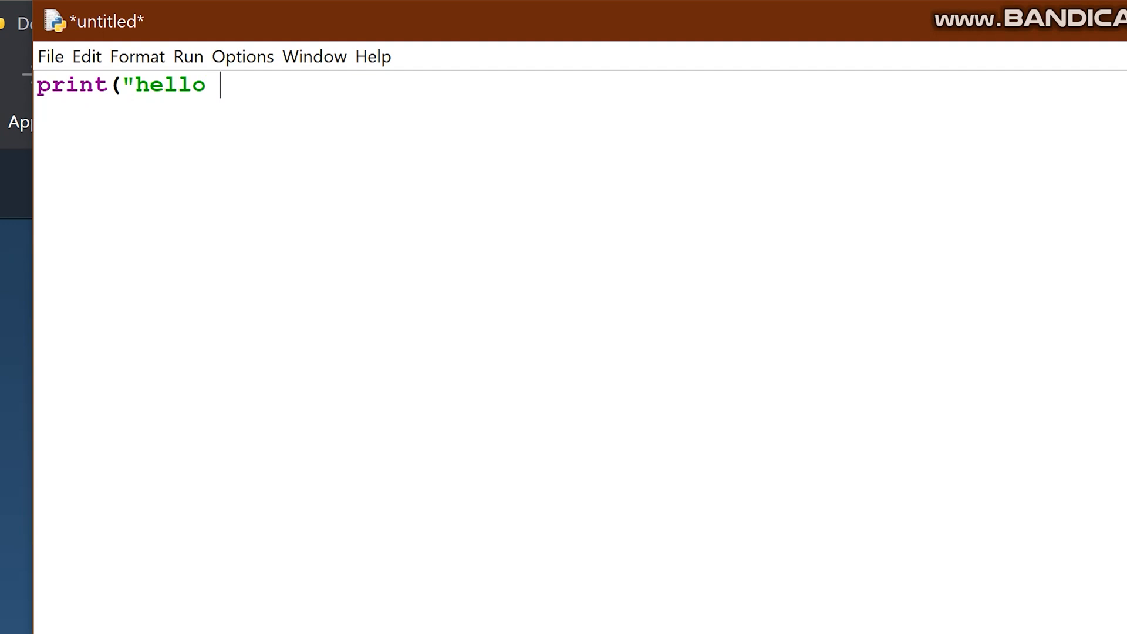
{"action": "type", "text": "Youtube!"}
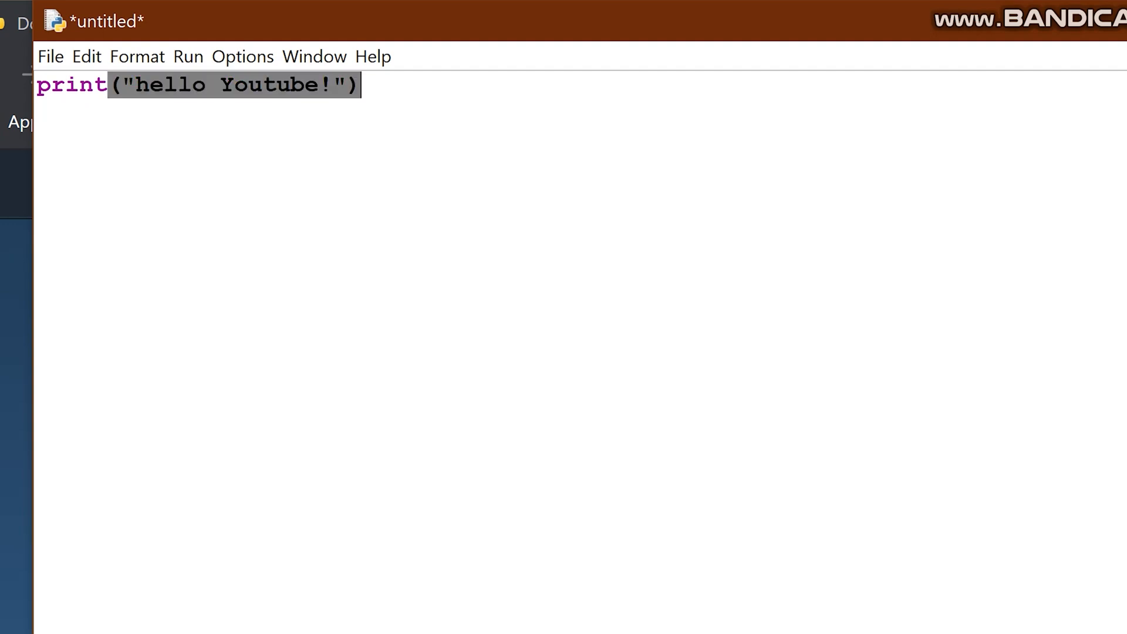
{"action": "left_click", "coordinate": [136, 56]}
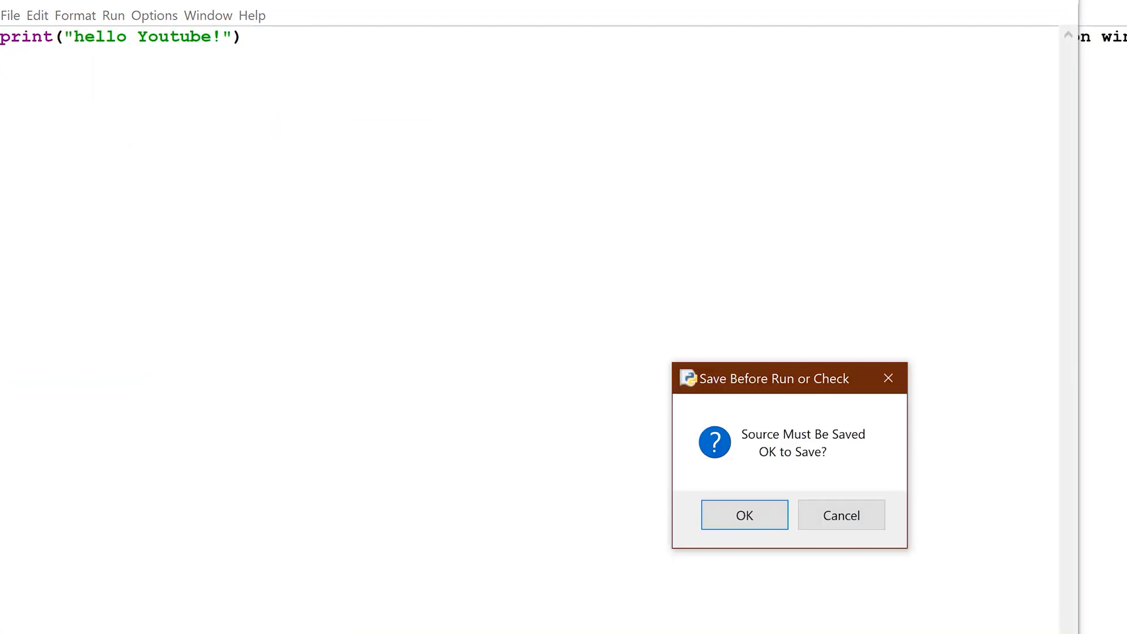
- Agree to save before running and choose Desktop as the save location
{"action": "left_click", "coordinate": [745, 514]}
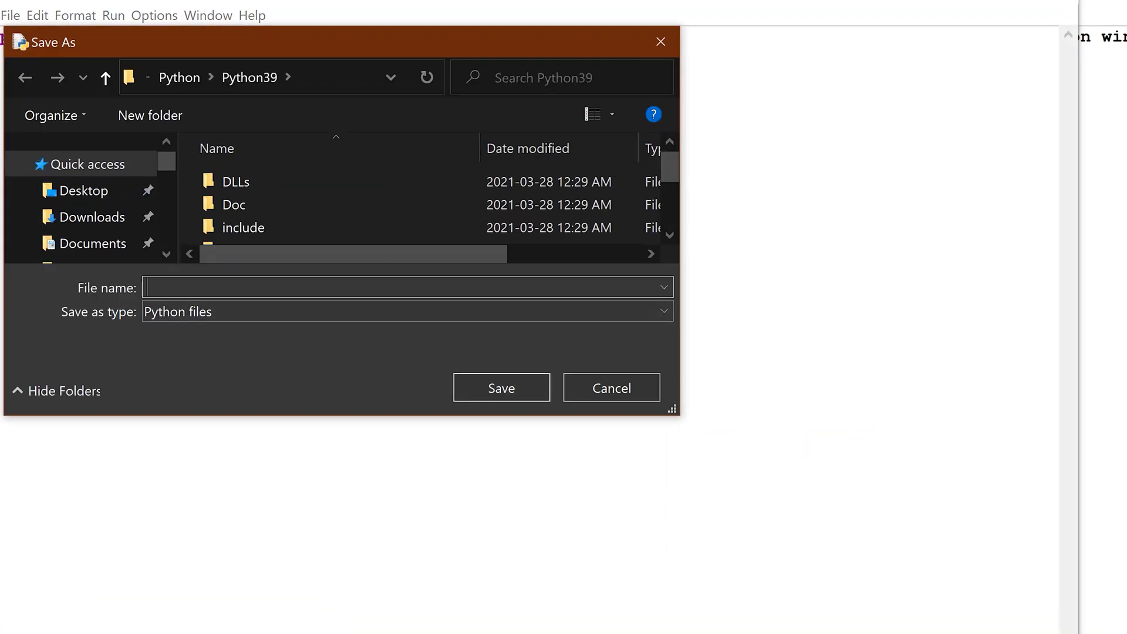
{"action": "left_click", "coordinate": [83, 190]}
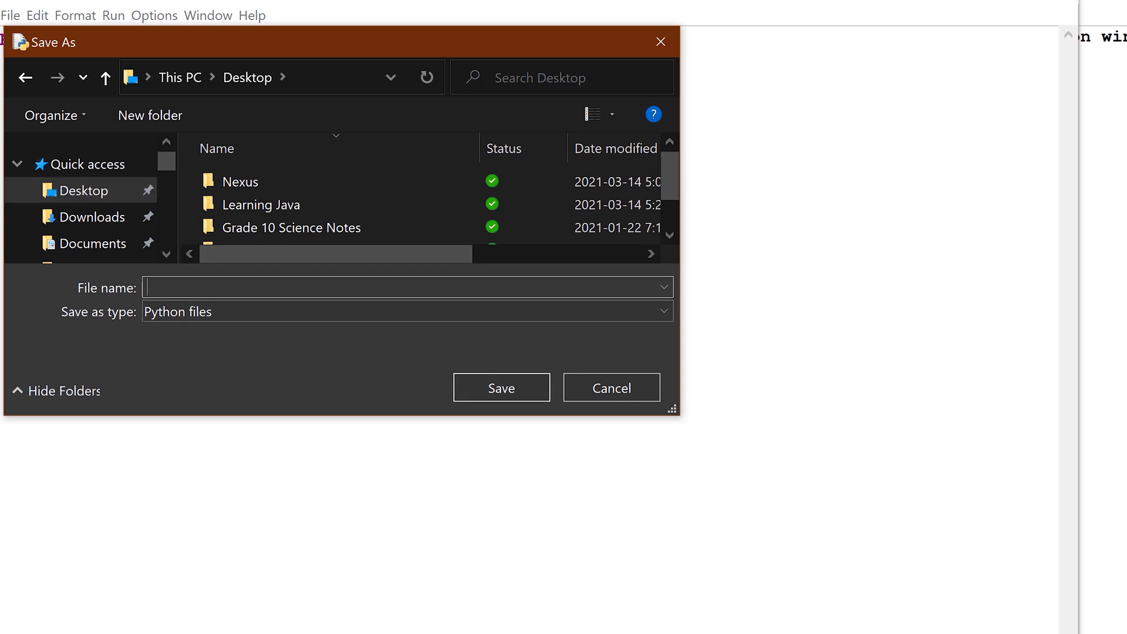